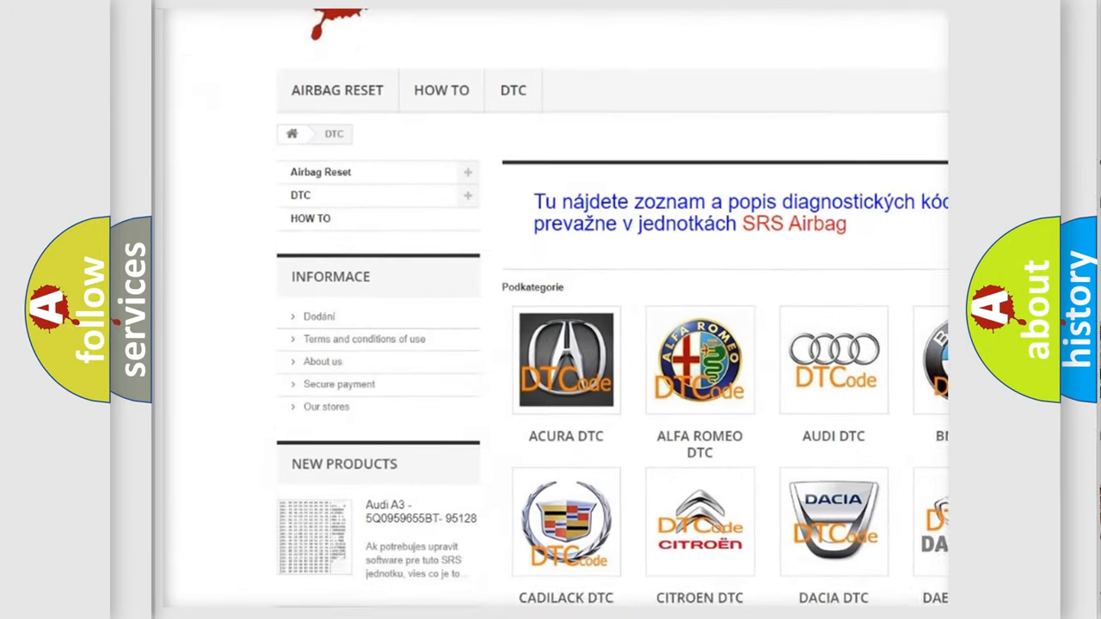
- Scroll down past the manufacturer logos into the B-series diagnostic code table
{"action": "scroll", "scroll_direction": "down", "scroll_amount": 3}
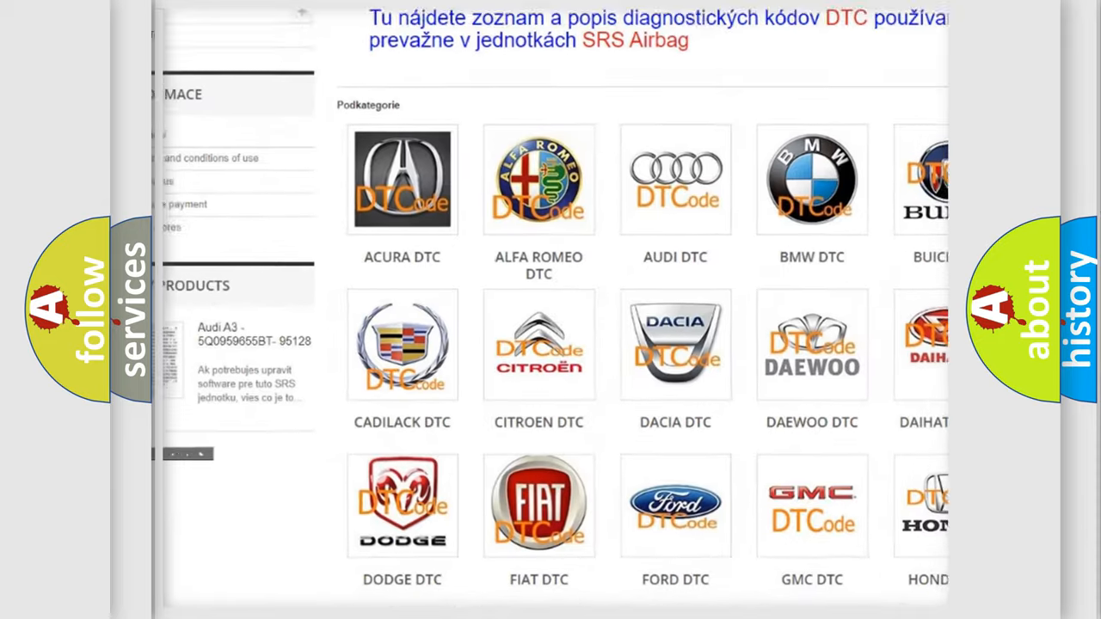
{"action": "scroll", "scroll_direction": "down", "scroll_amount": 3}
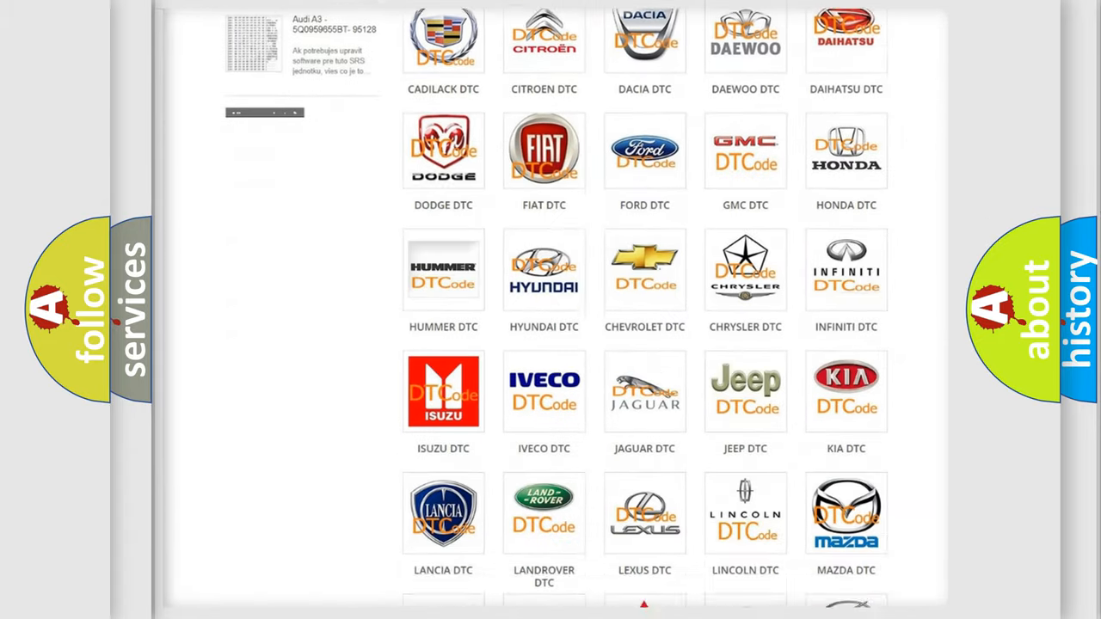
{"action": "scroll", "scroll_direction": "down", "scroll_amount": 3}
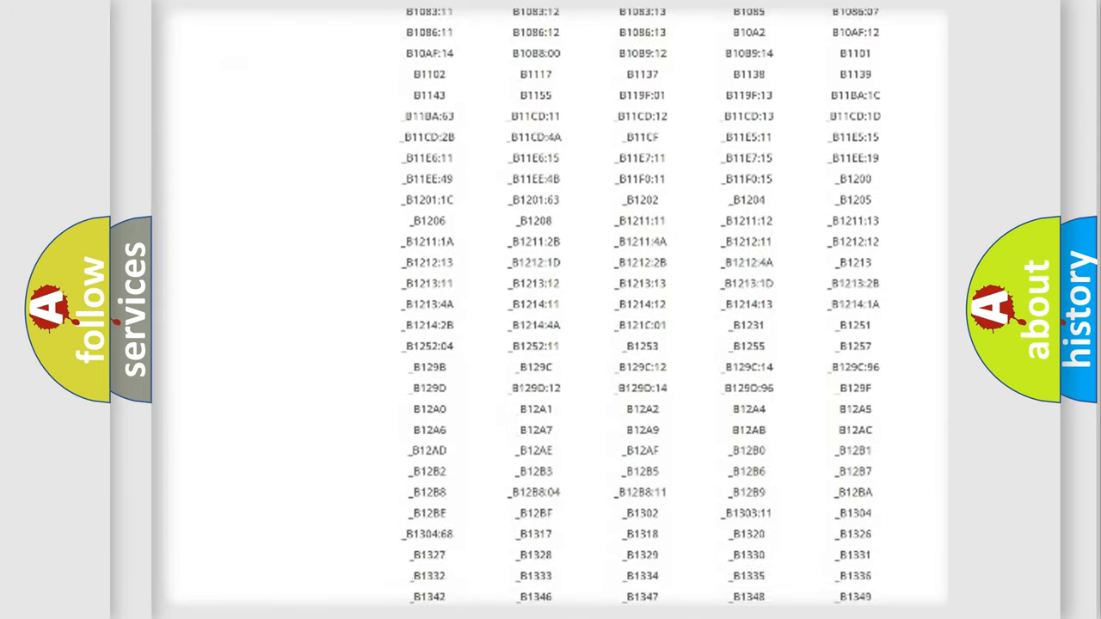
{"action": "scroll", "scroll_direction": "down", "scroll_amount": 3}
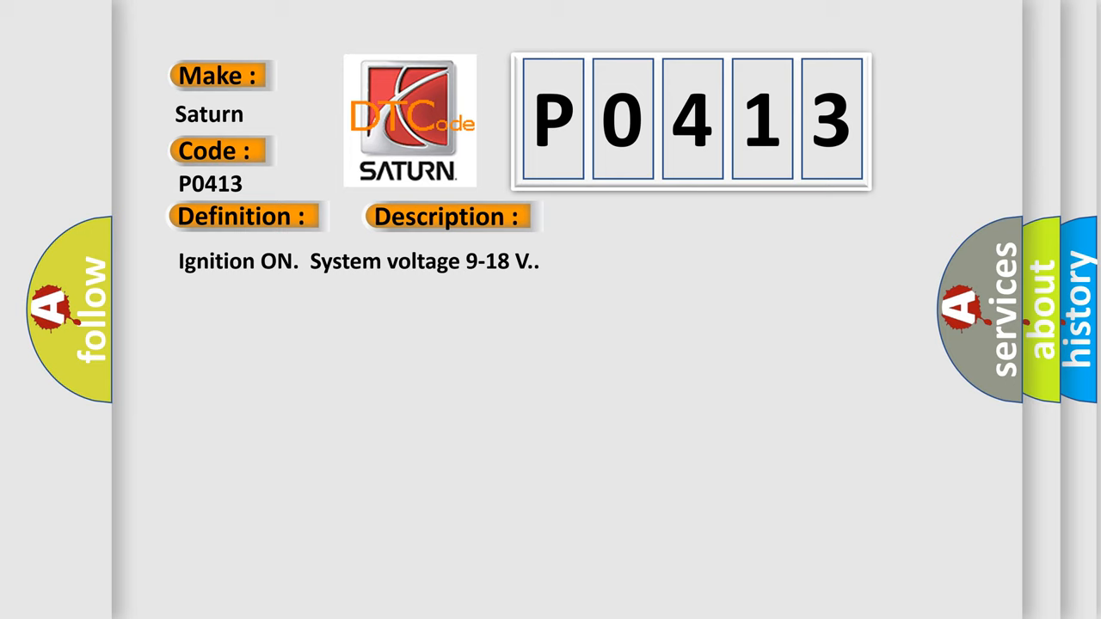
- Show the Saturn P0413 card's Definition, Description and TCCM voltage Cause sections
{"action": "left_click", "coordinate": [633, 217]}
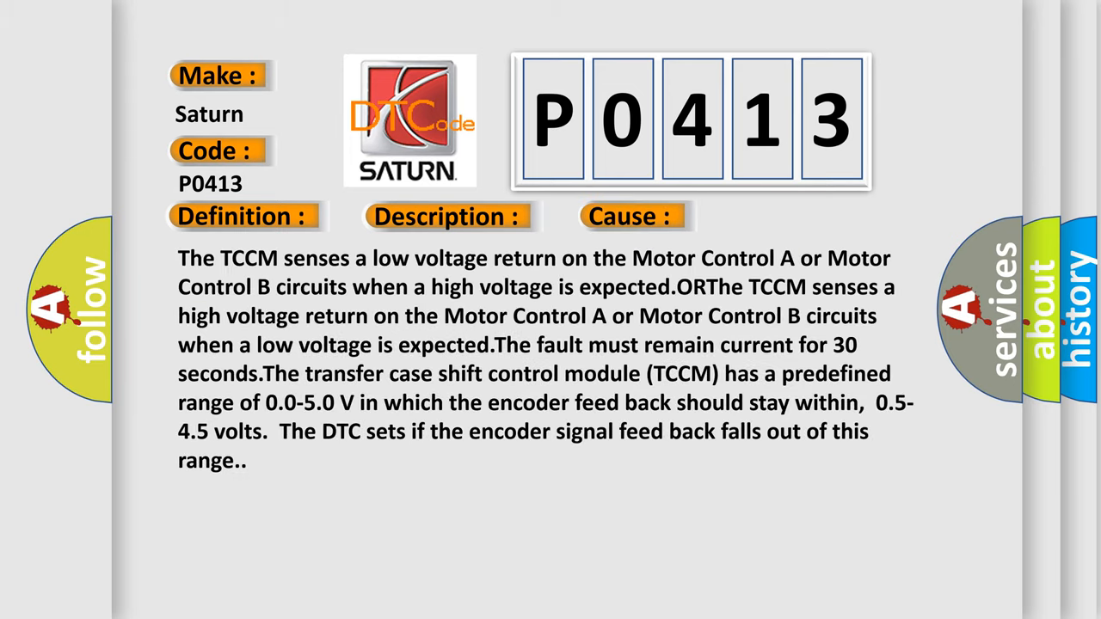